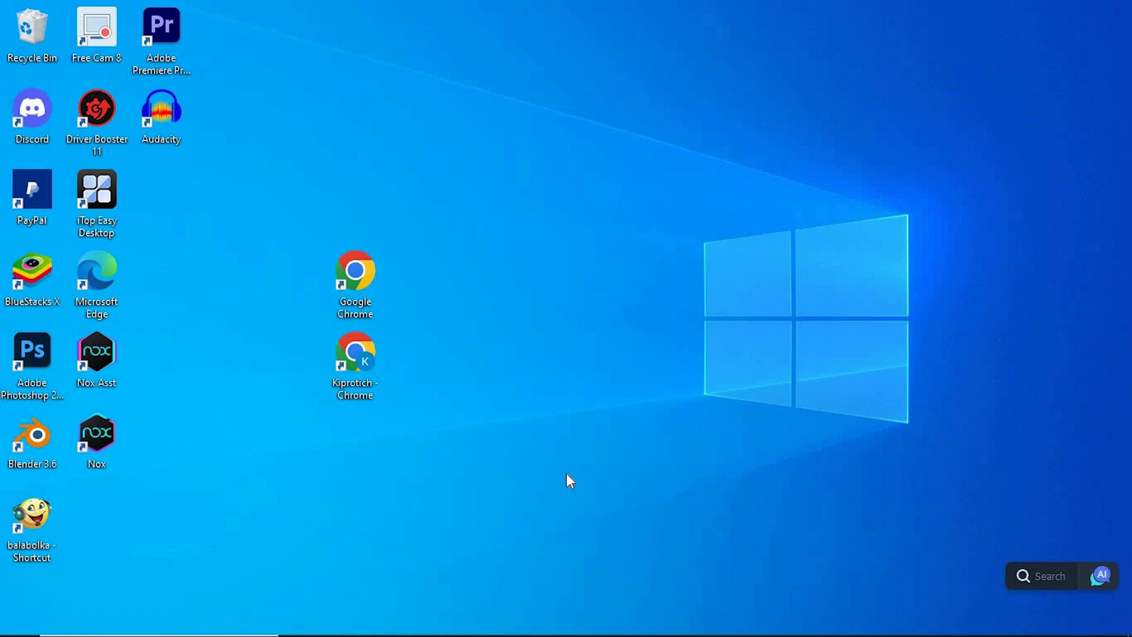
mouse_move(575, 476)
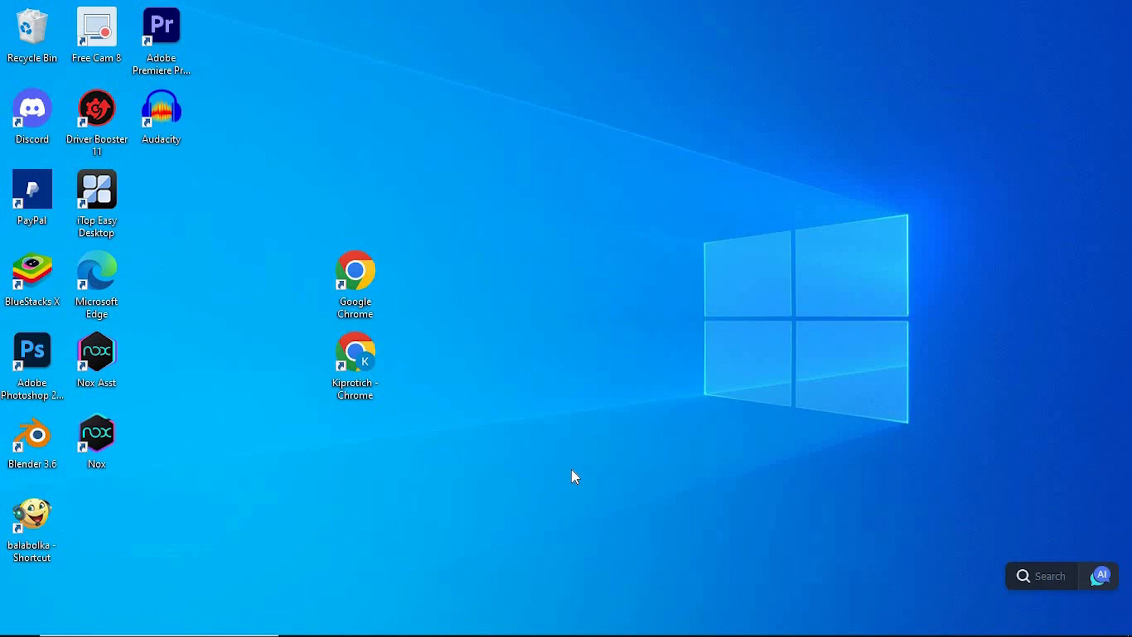
mouse_move(33, 187)
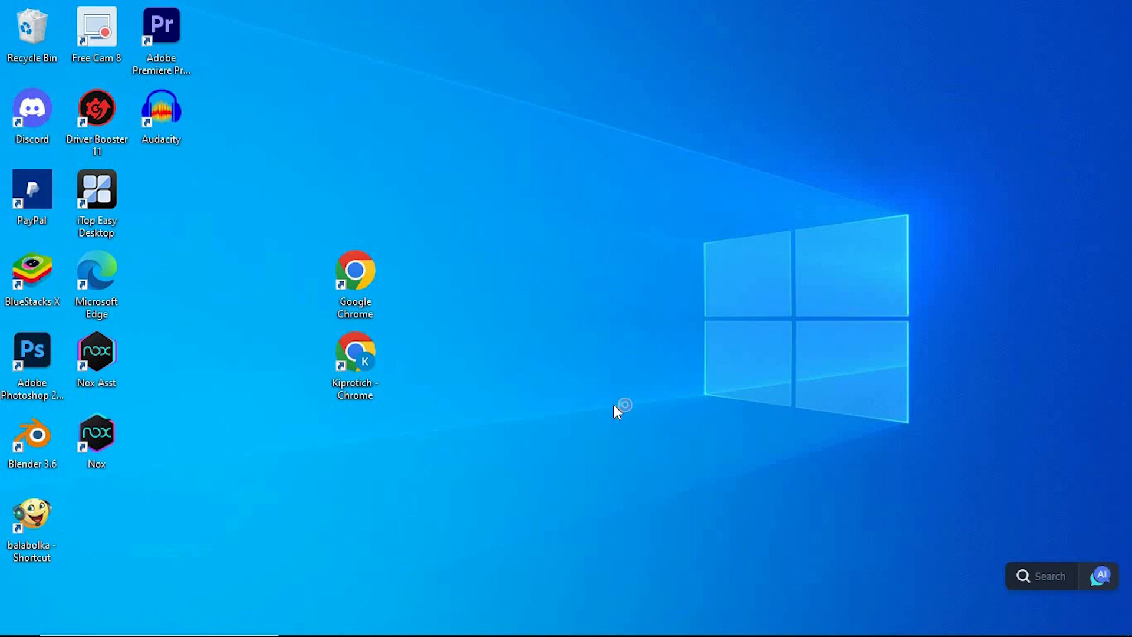
Launch Chrome, search Google for 'chrome web store' and go to the store's Extensions page.
double_click(31, 112)
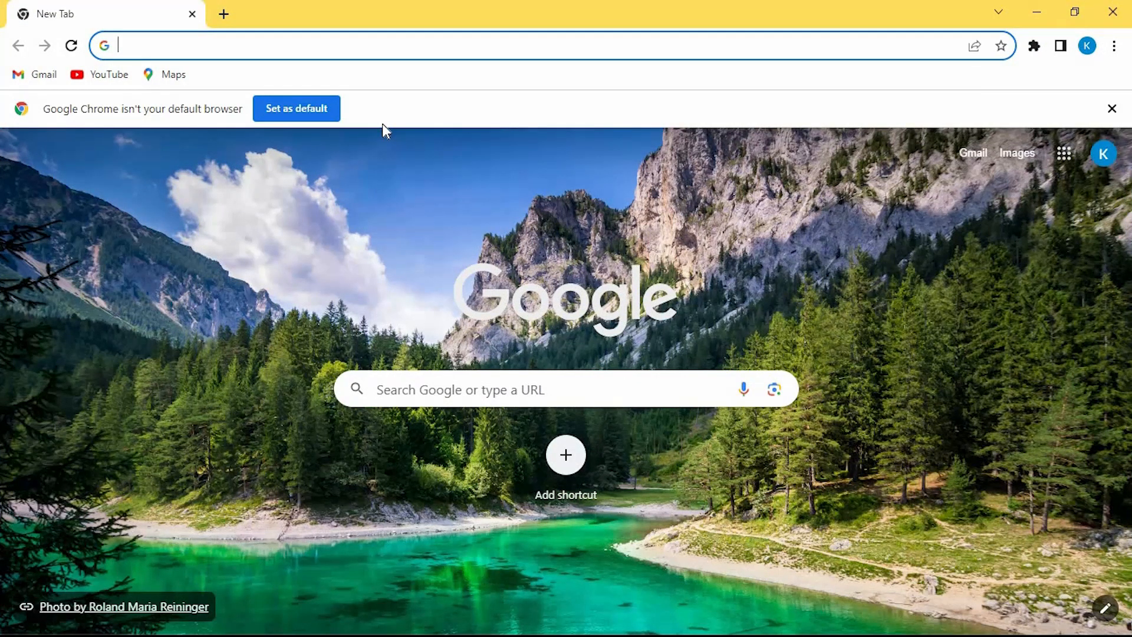
type("chrome web store")
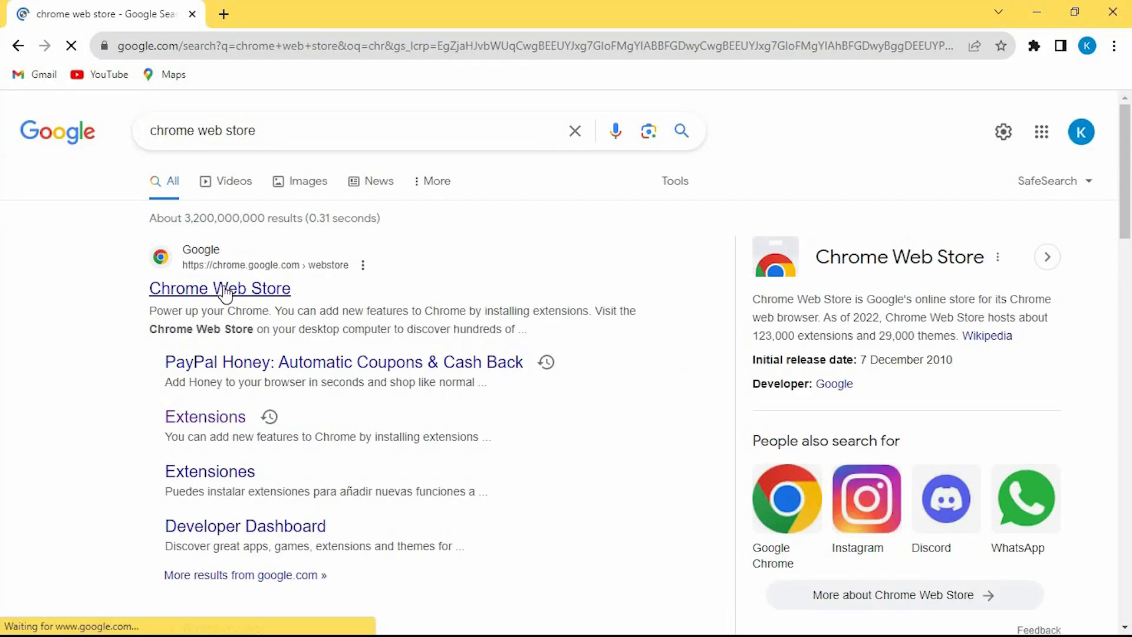
left_click(220, 288)
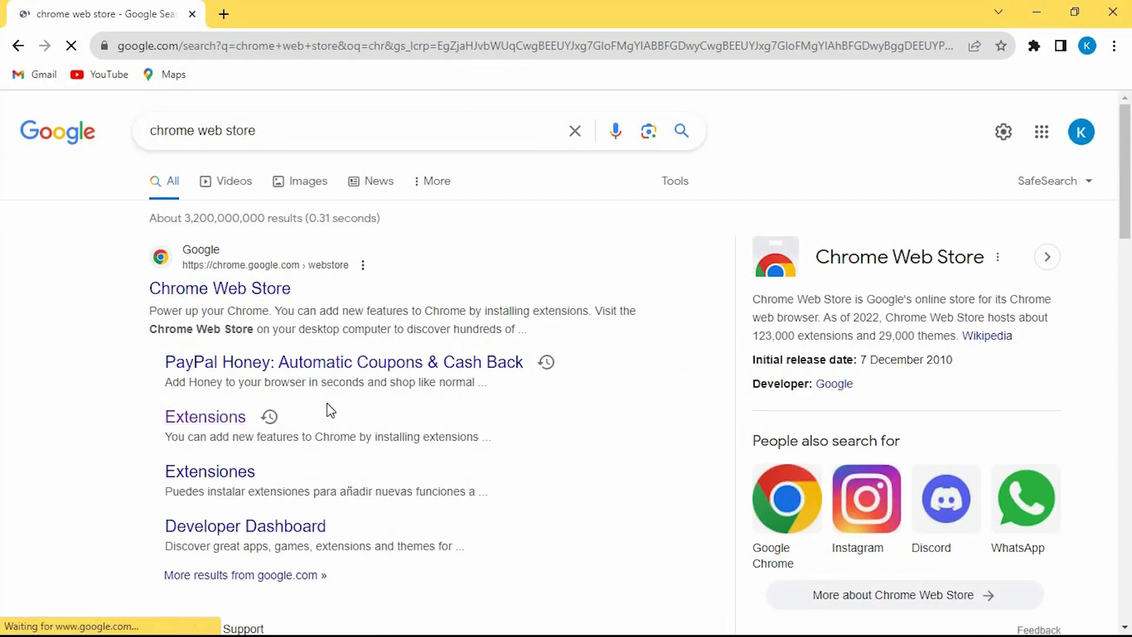
left_click(219, 288)
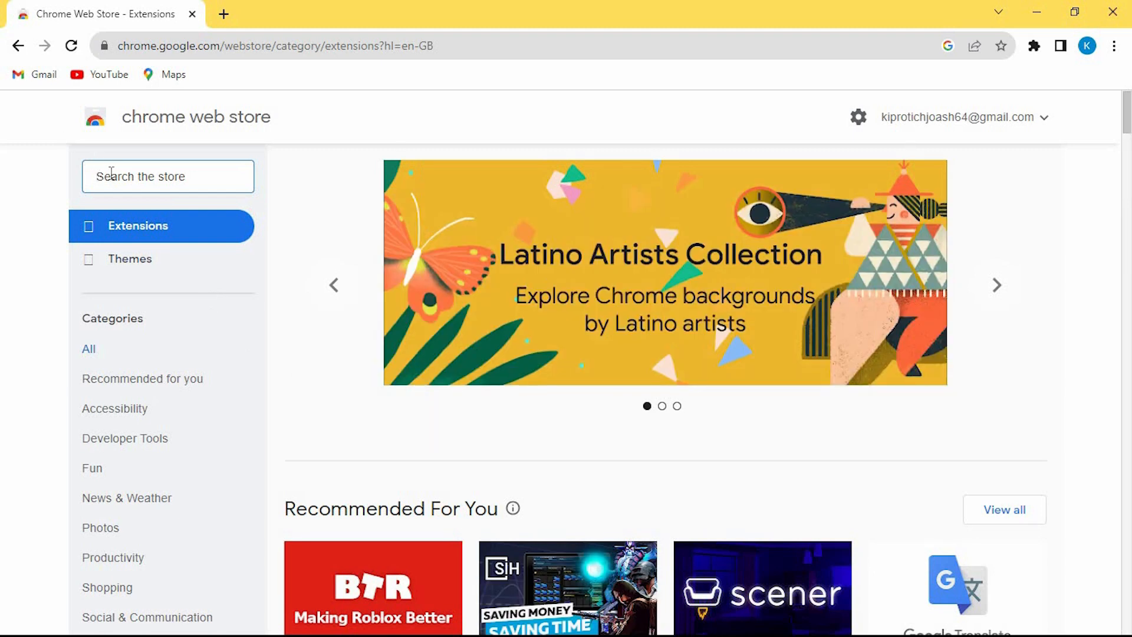
Search the store for 'preMID' and land on the PreMiD extension's detail page.
type("preM")
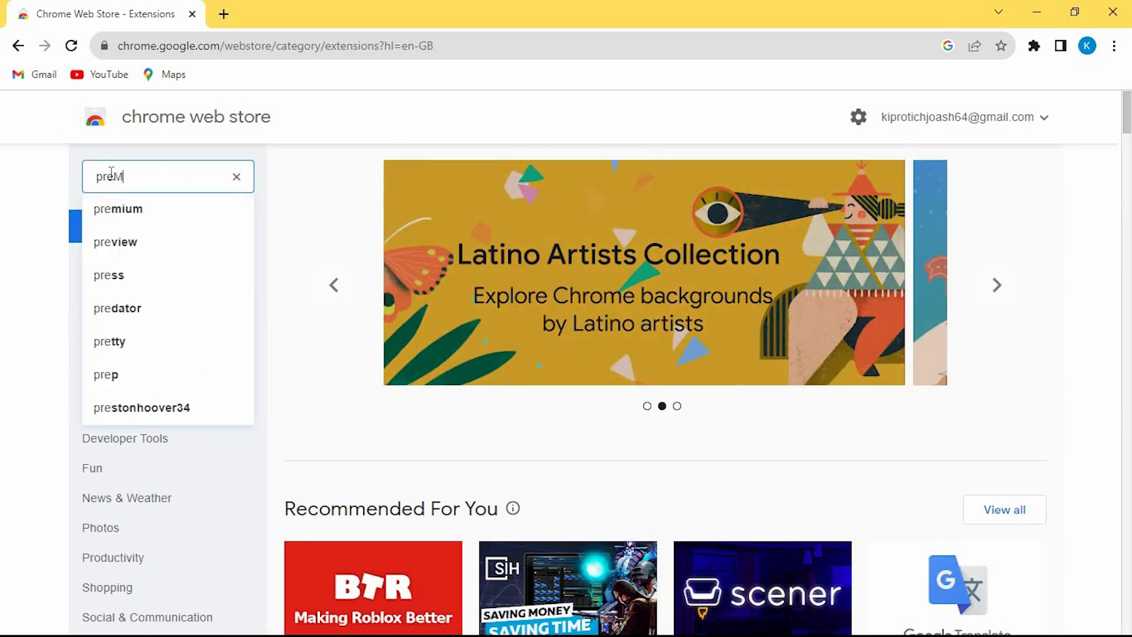
type("ID")
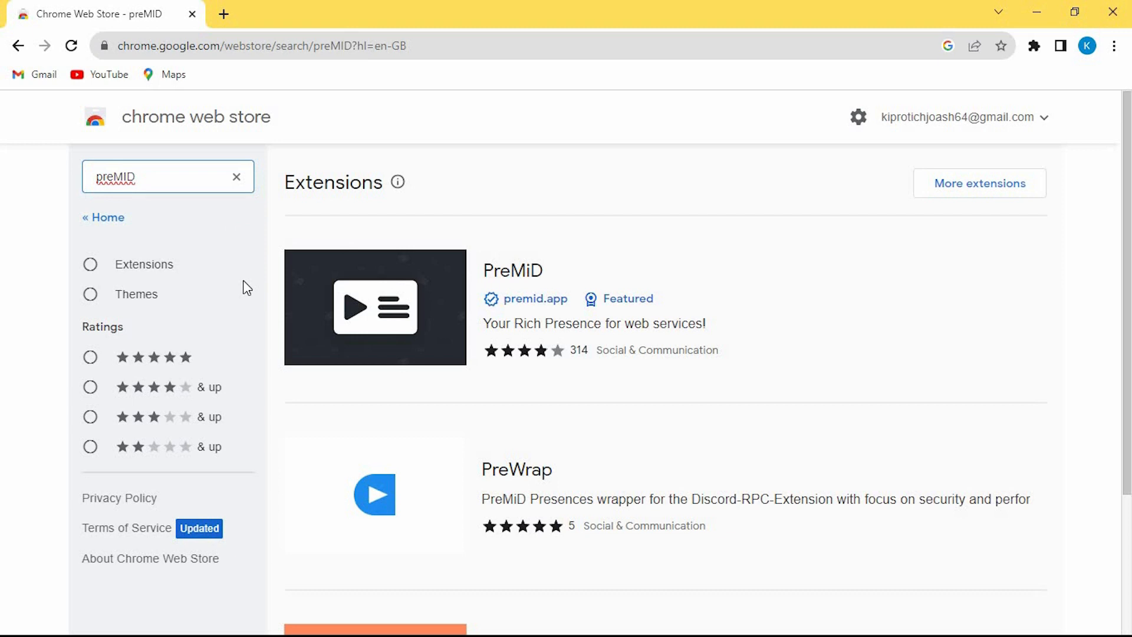
left_click(375, 307)
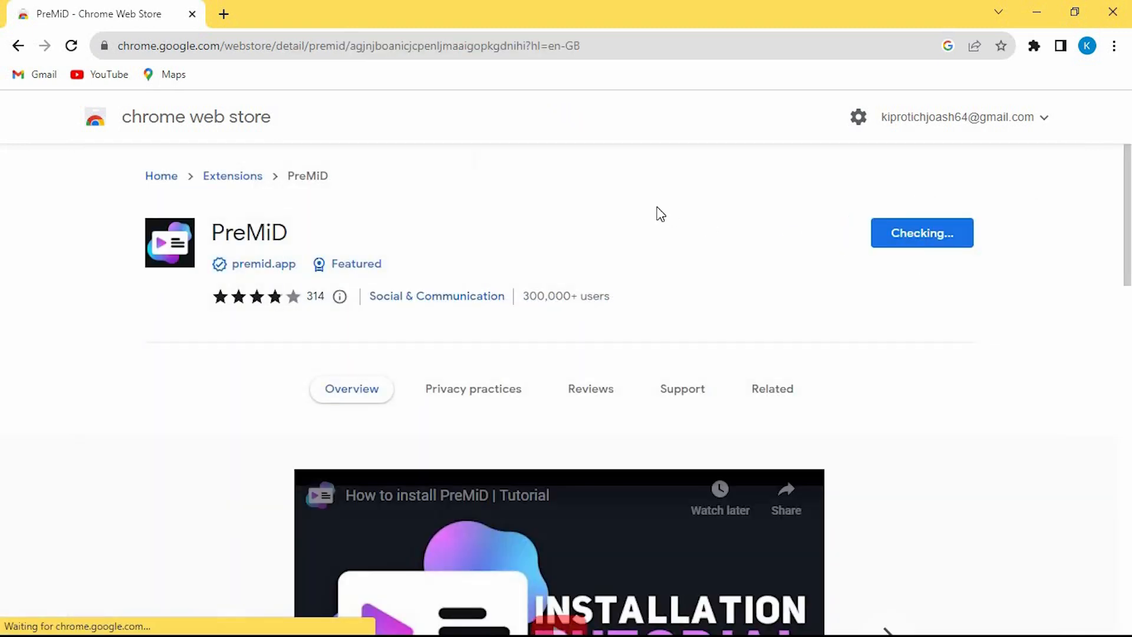
Add PreMiD to Chrome, confirming the install so its welcome page appears.
left_click(921, 232)
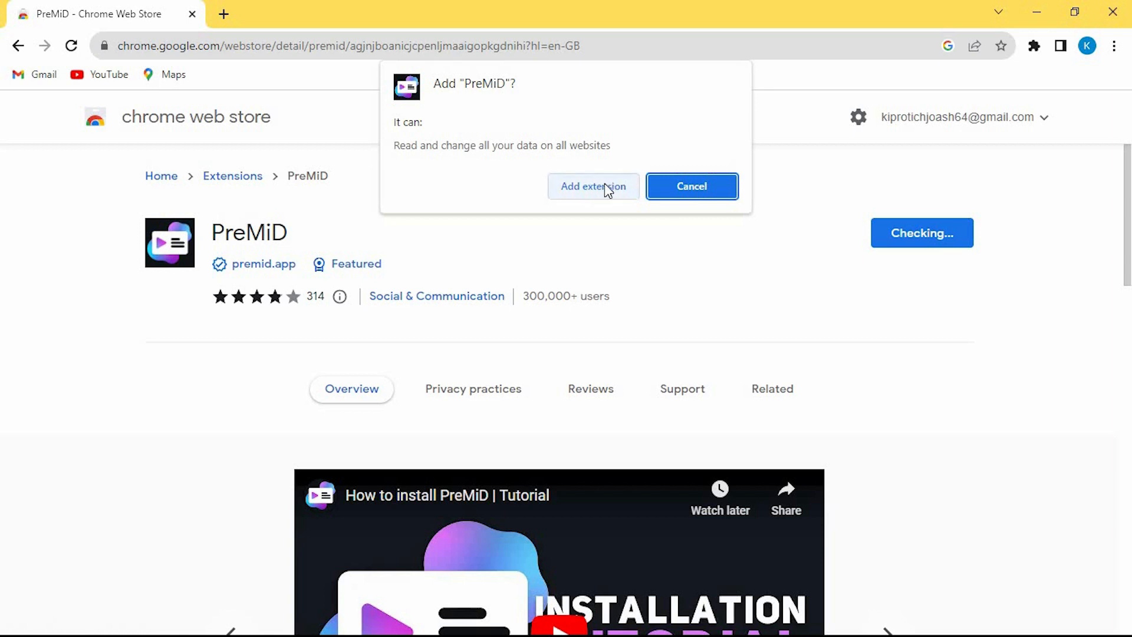
left_click(593, 186)
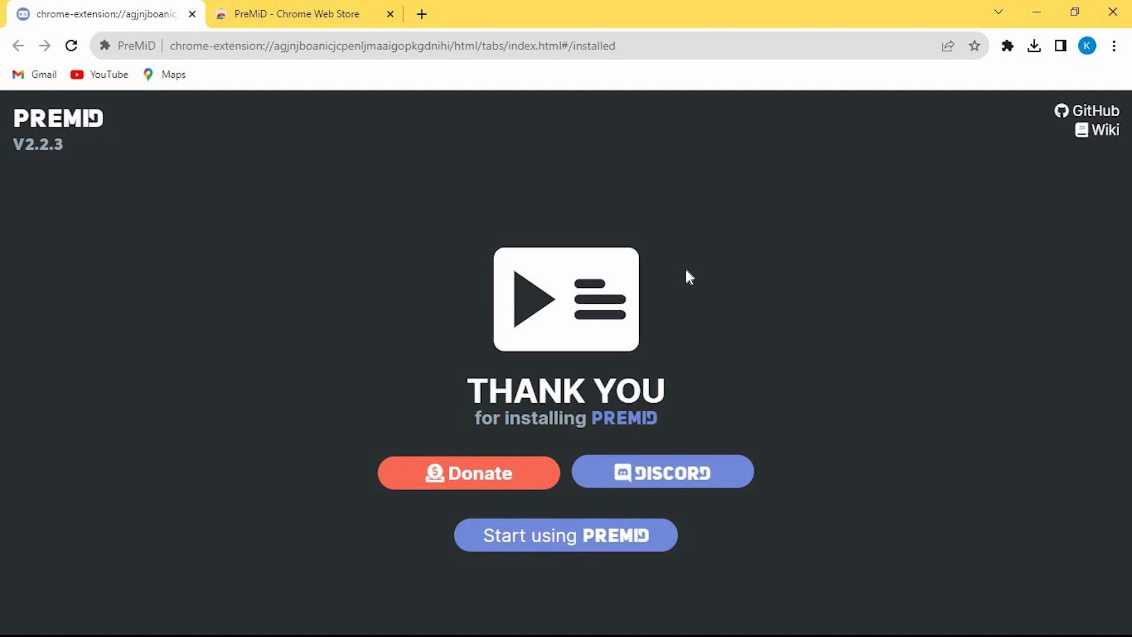
mouse_move(722, 381)
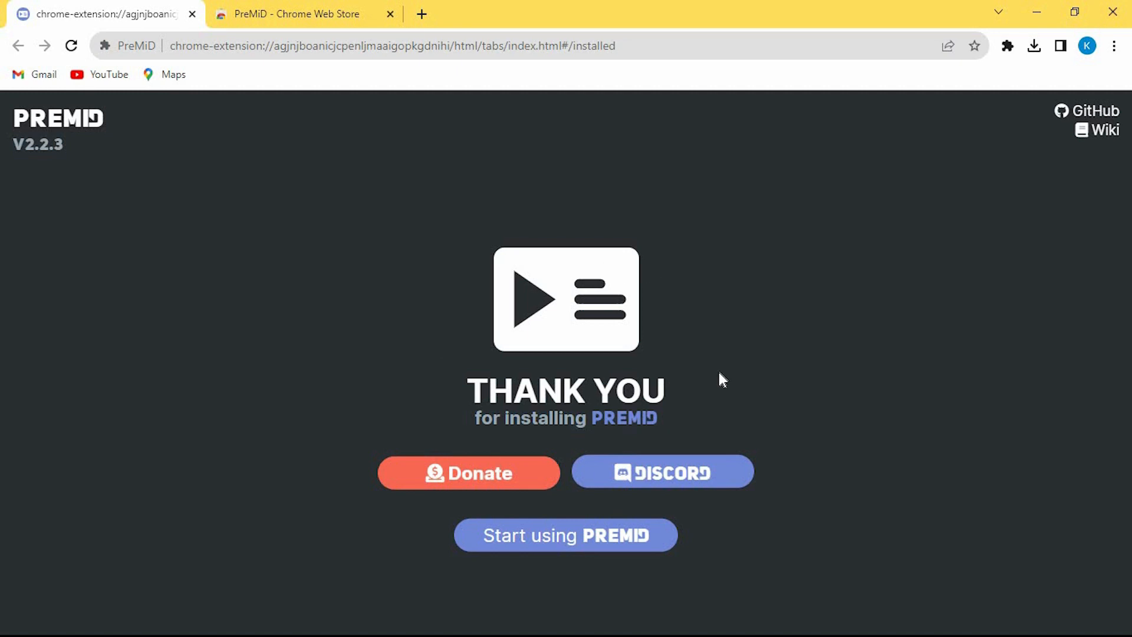
mouse_move(687, 635)
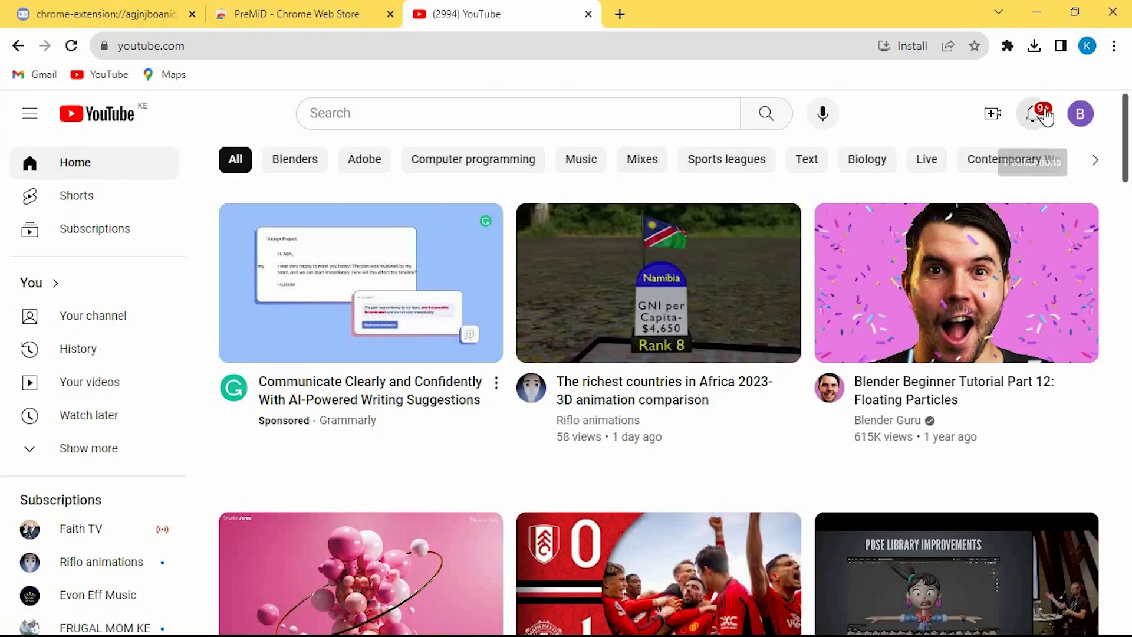
Pin PreMiD to the toolbar, enable its YouTube presence, and start a YouTube video.
left_click(1006, 46)
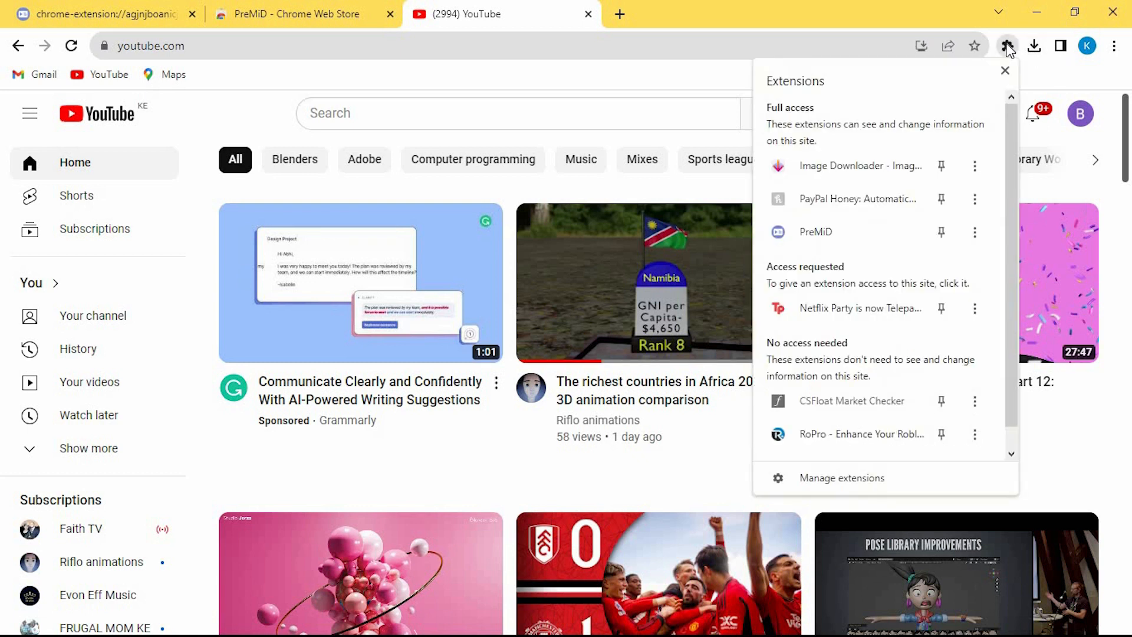
mouse_move(908, 232)
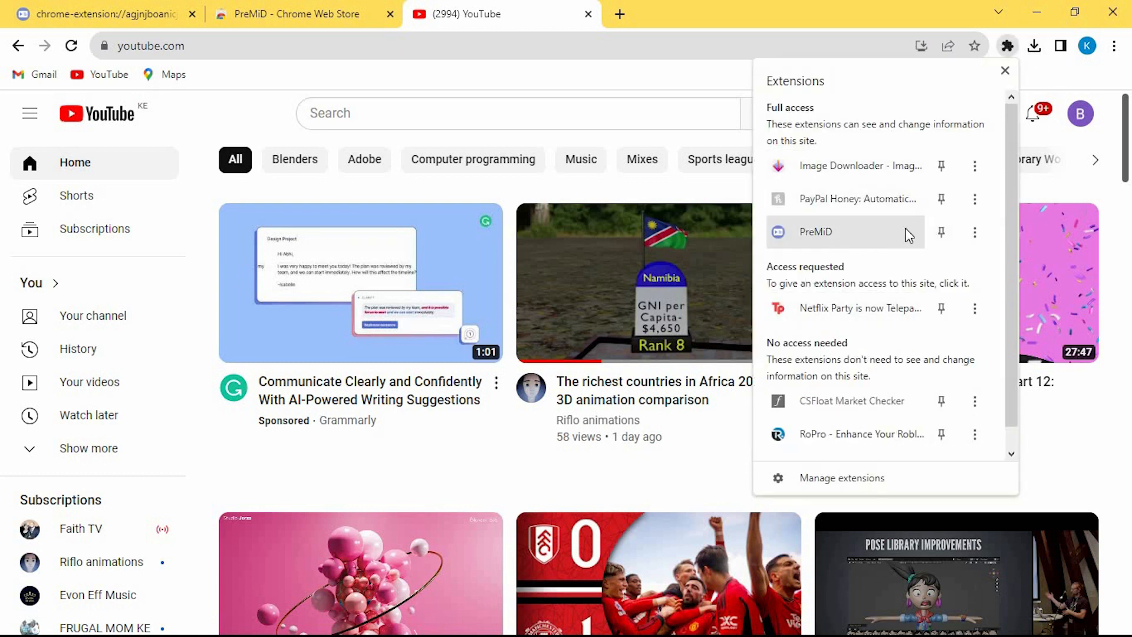
left_click(941, 232)
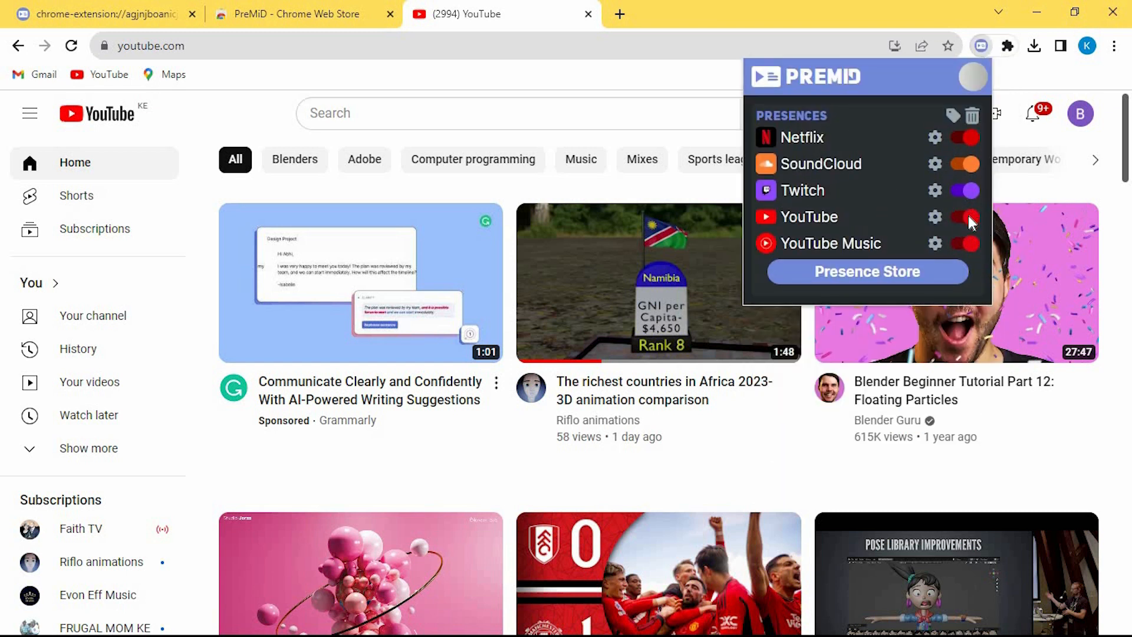
left_click(964, 217)
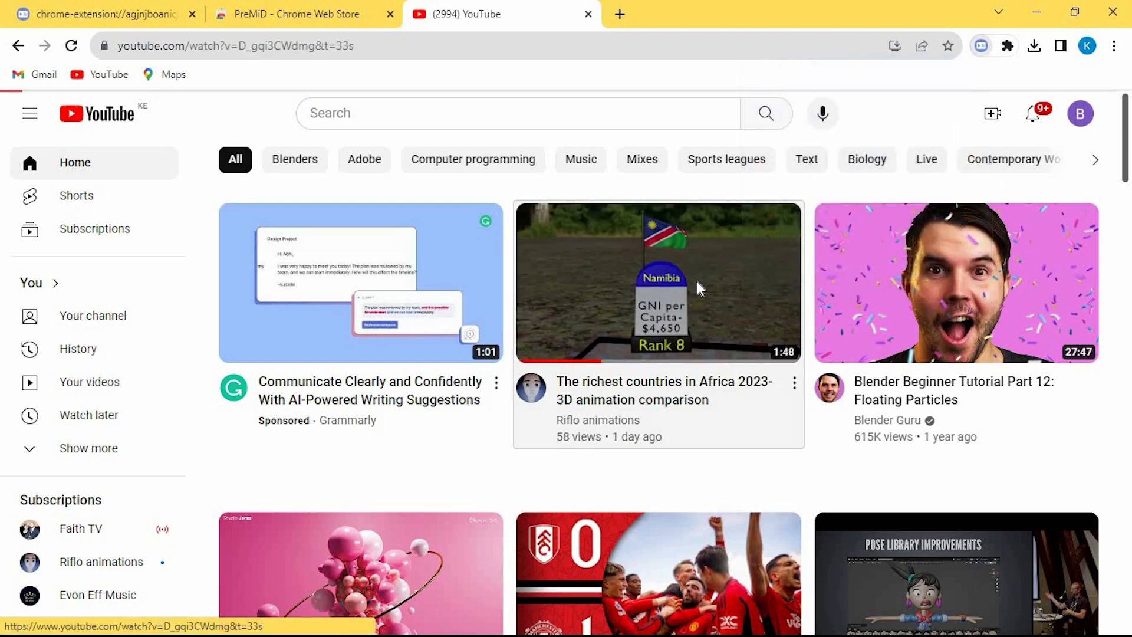
left_click(658, 282)
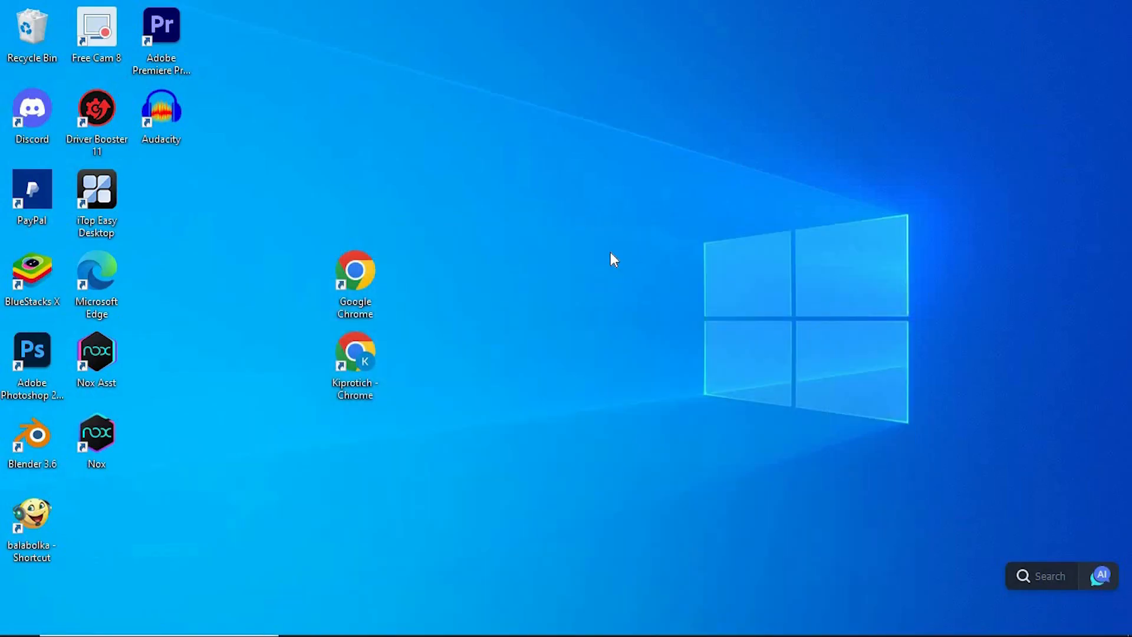
mouse_move(571, 320)
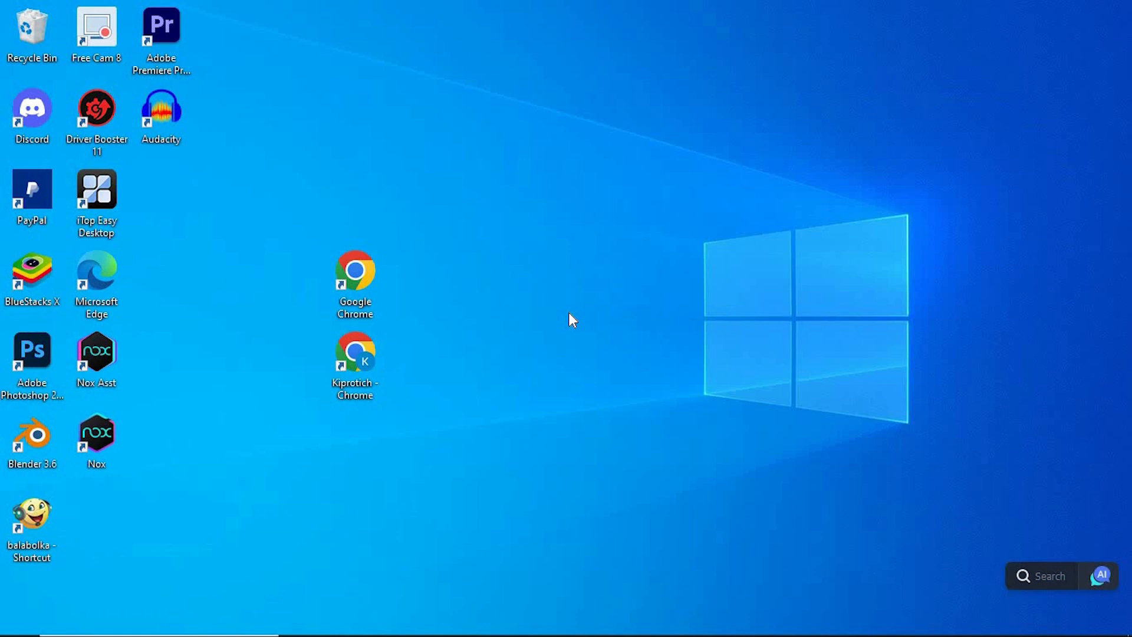